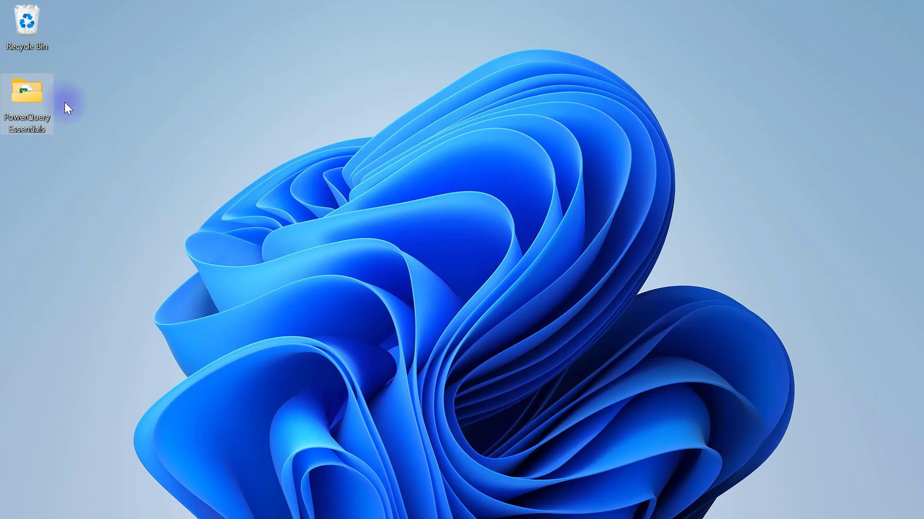
Step: Open the PowerQuery Essentials folder from the desktop and maximize File Explorer
double_click(27, 91)
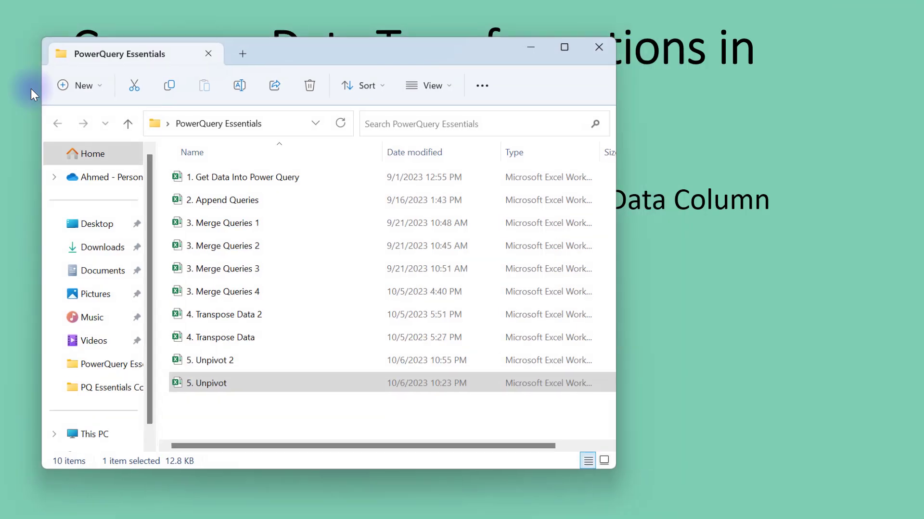
left_click(562, 47)
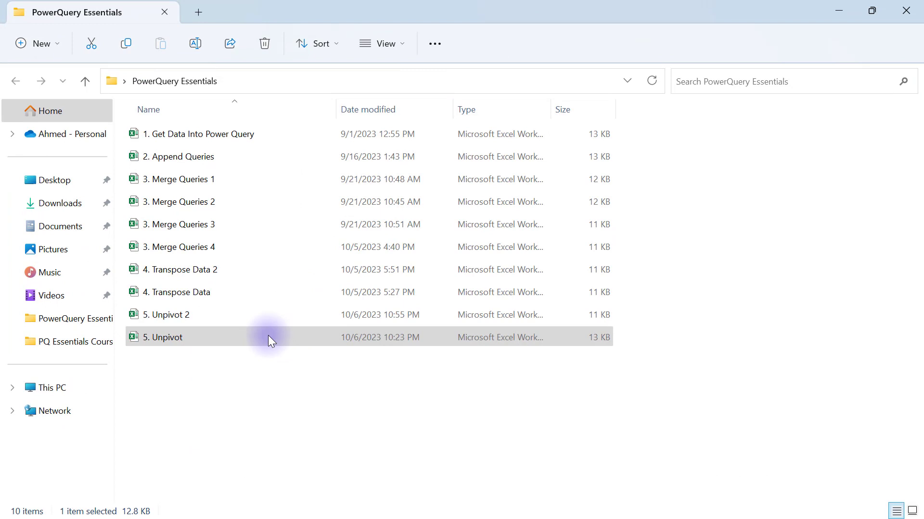
mouse_move(146, 318)
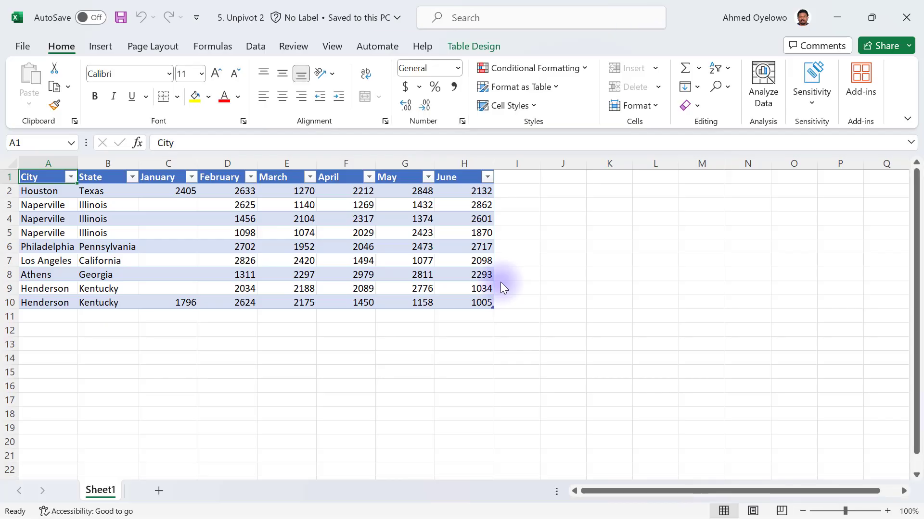
Step: Check the table is named Sales on Table Design, then select the month headers
left_click(286, 218)
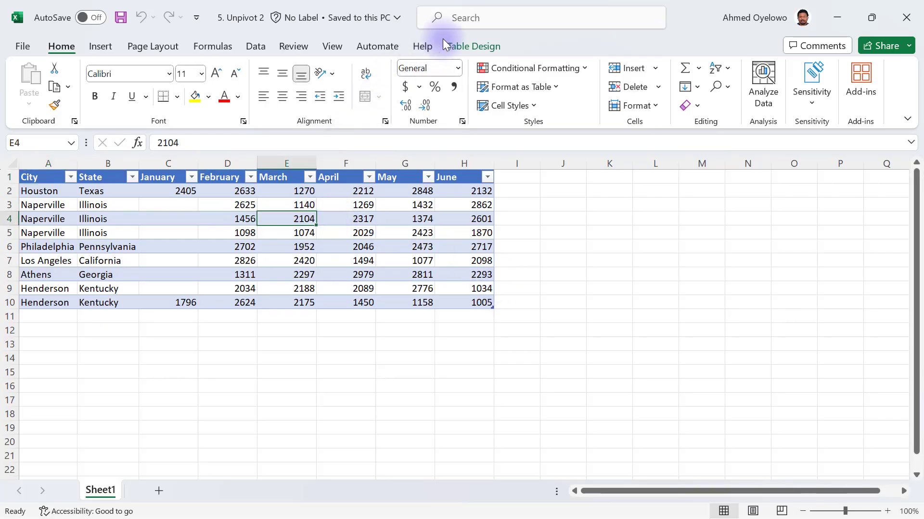
left_click(473, 46)
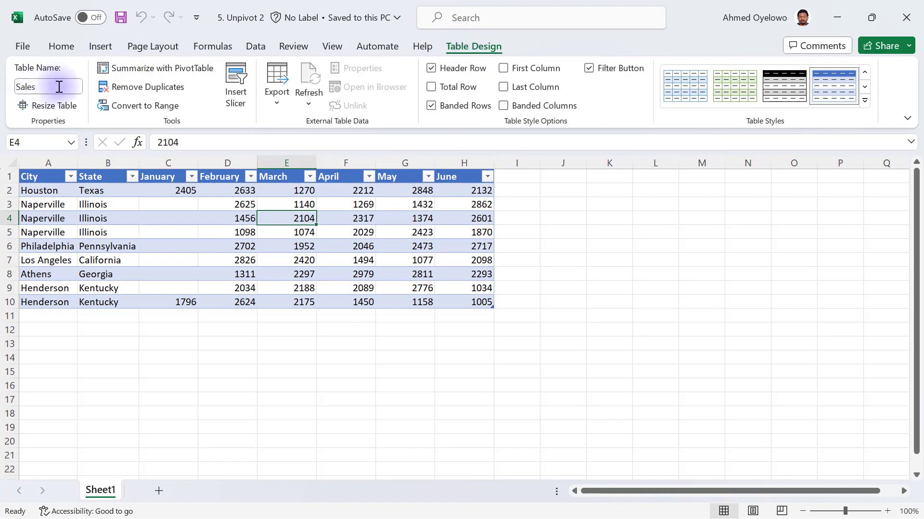
left_click(107, 204)
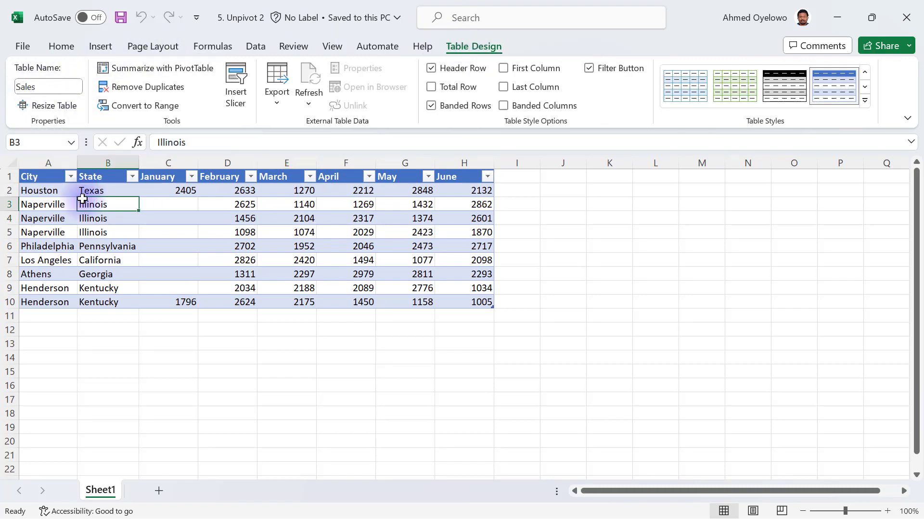
left_click(168, 176)
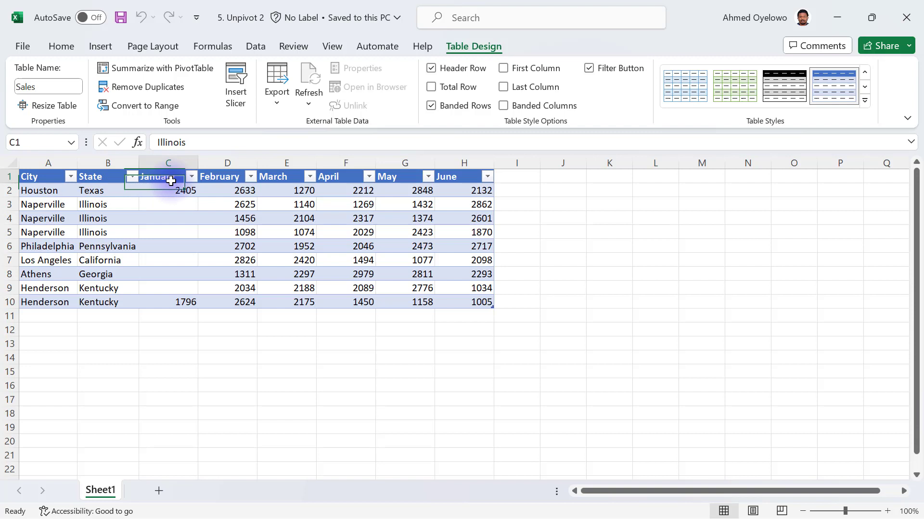
left_click(168, 302)
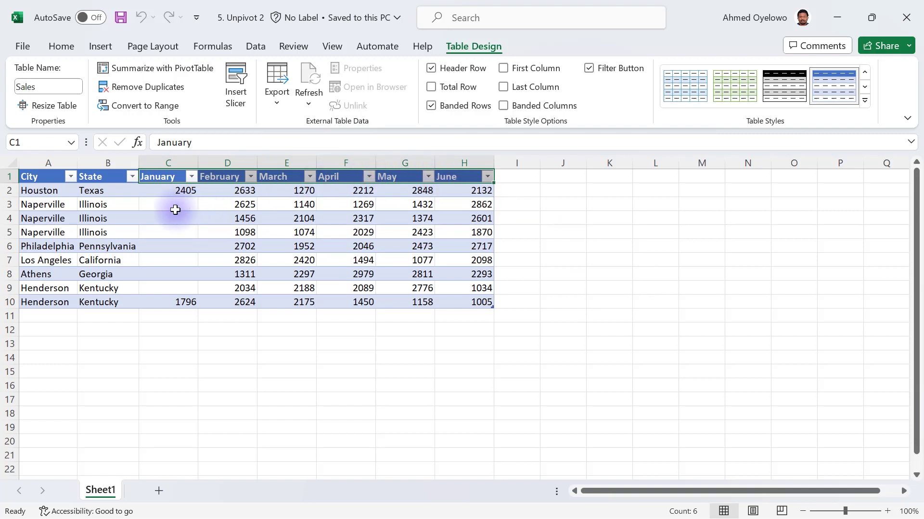
Step: Select the blank January cells C3 to C9 in the Sales table
left_click_drag(175, 204, 185, 288)
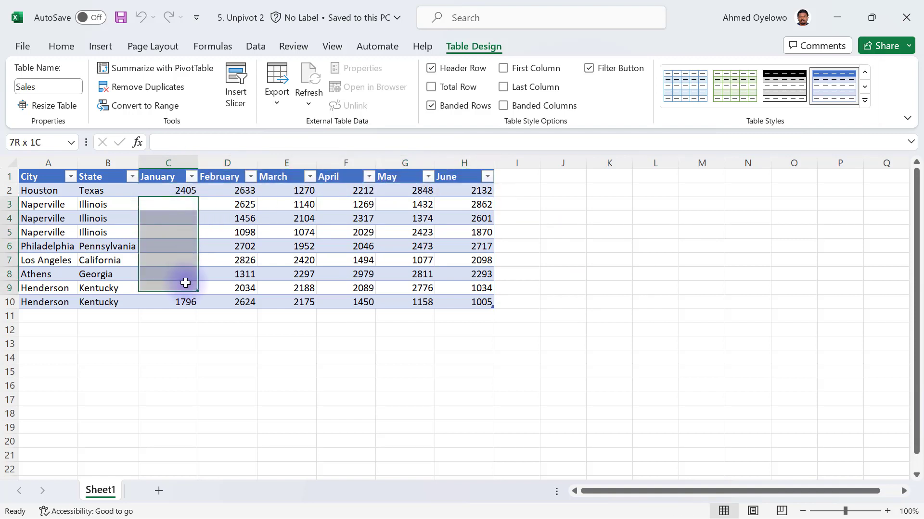
left_click(167, 204)
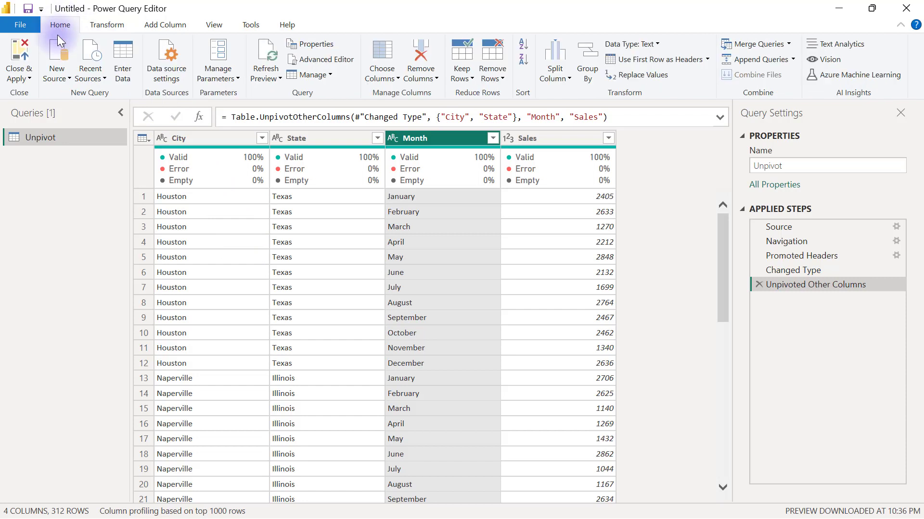
Step: Add a new Excel Workbook source using the 5. Unpivot 2 file
left_click(55, 58)
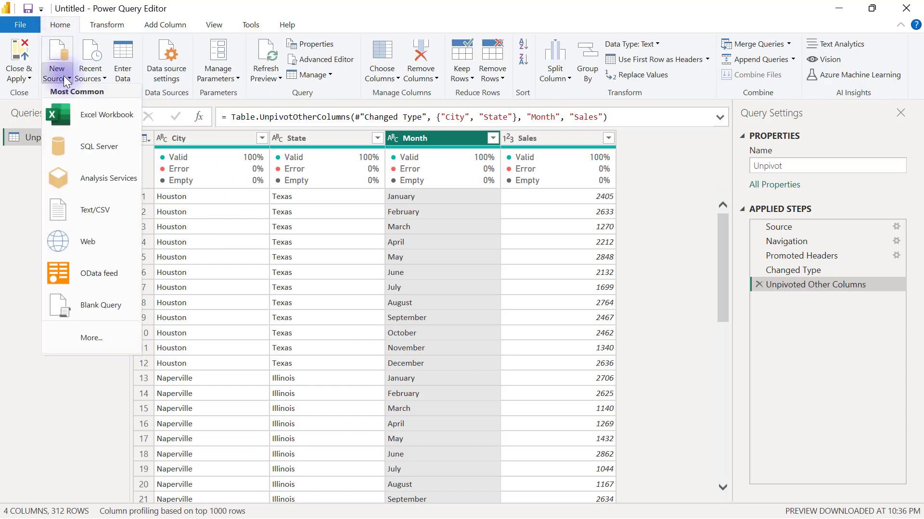
mouse_move(107, 115)
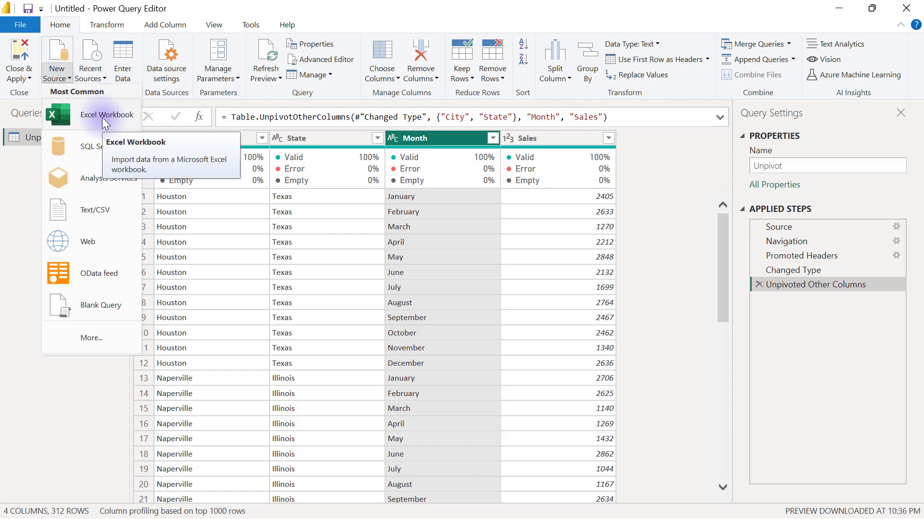
left_click(107, 115)
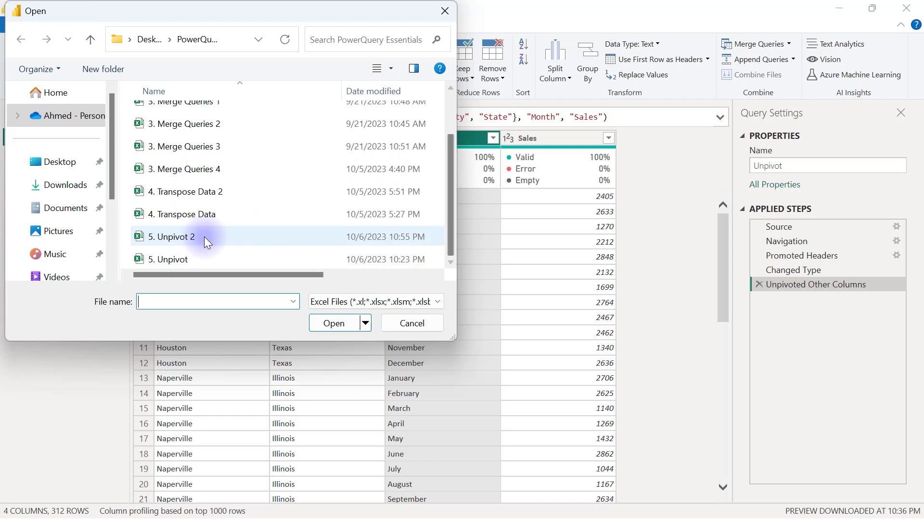
left_click(174, 237)
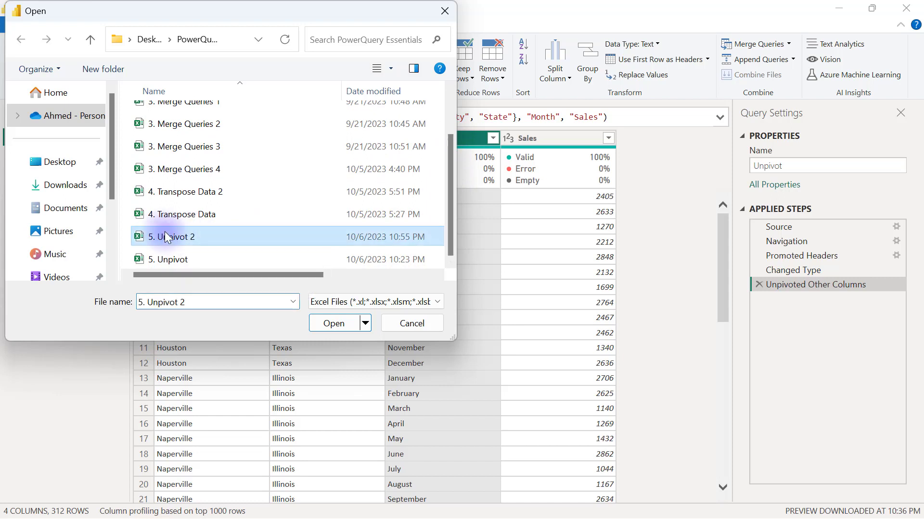
left_click(332, 323)
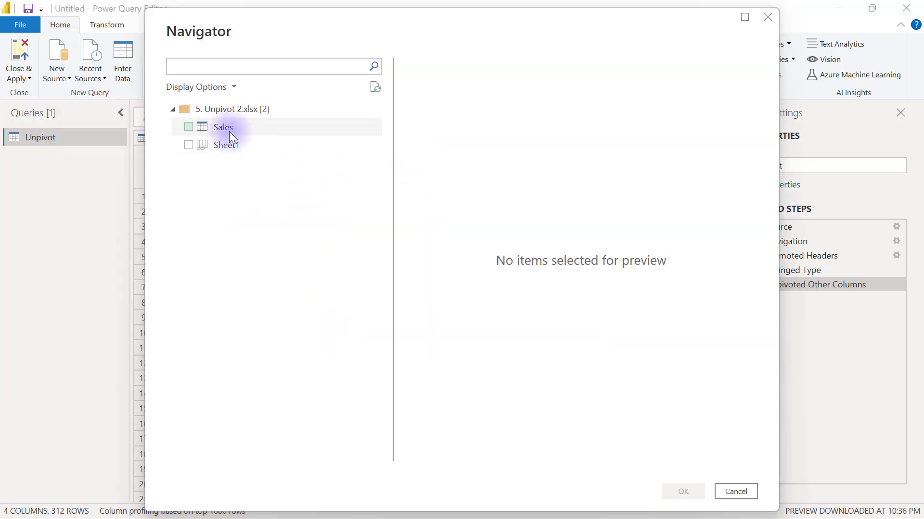
Step: Preview and tick the Sales table in Navigator, then load it
left_click(223, 127)
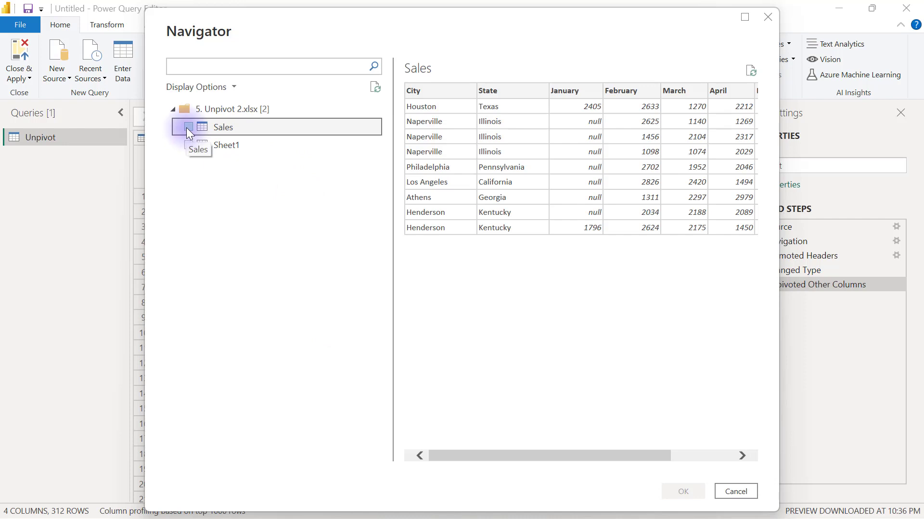
left_click(188, 127)
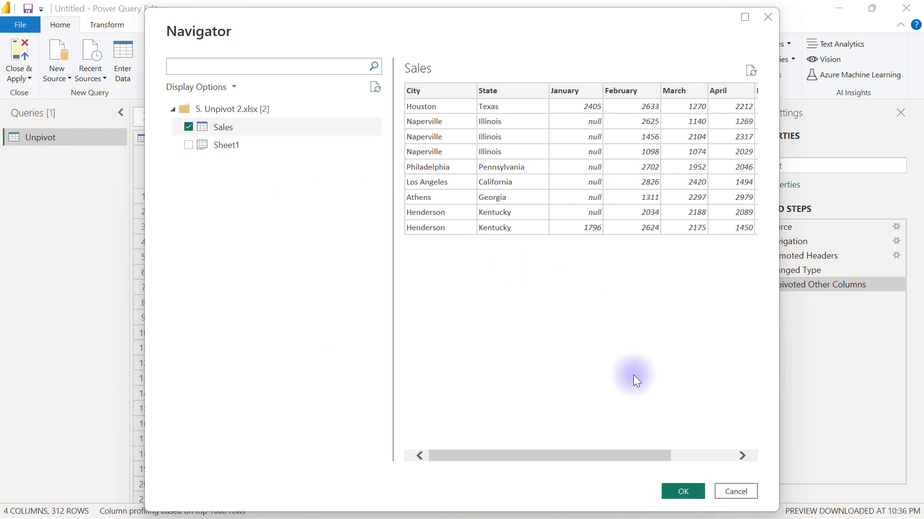
left_click(682, 492)
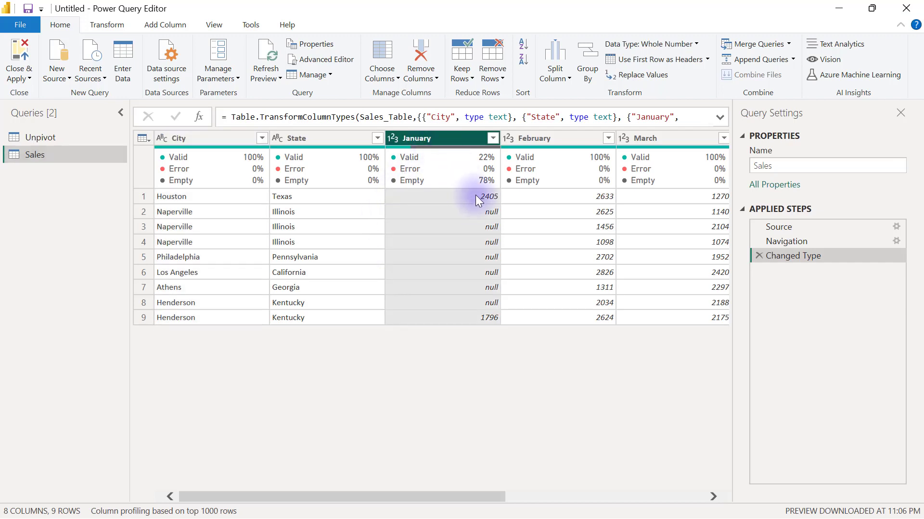
Step: Inspect a null January value, then select the City and State columns
left_click(483, 317)
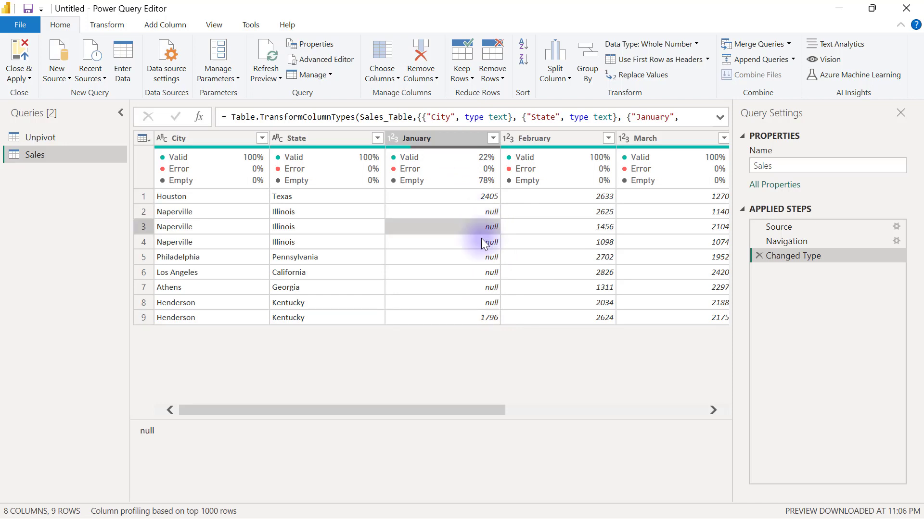
mouse_move(485, 257)
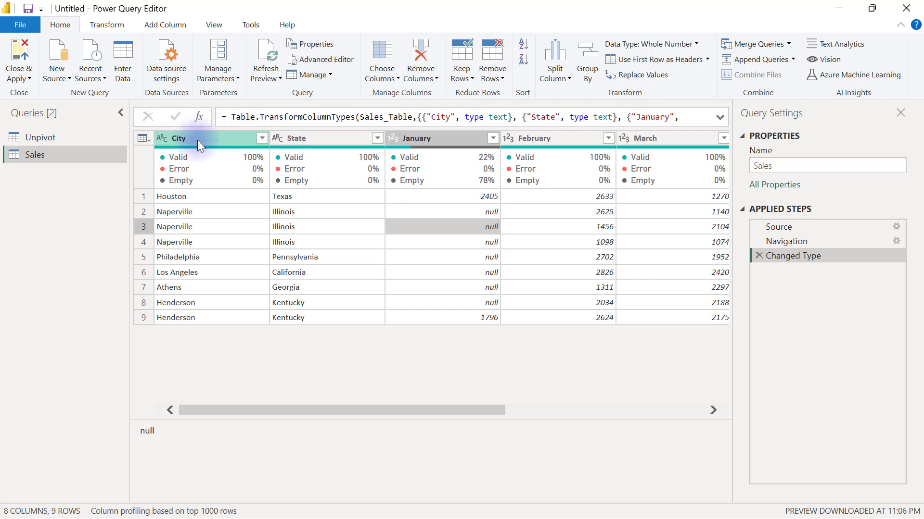
left_click(179, 138)
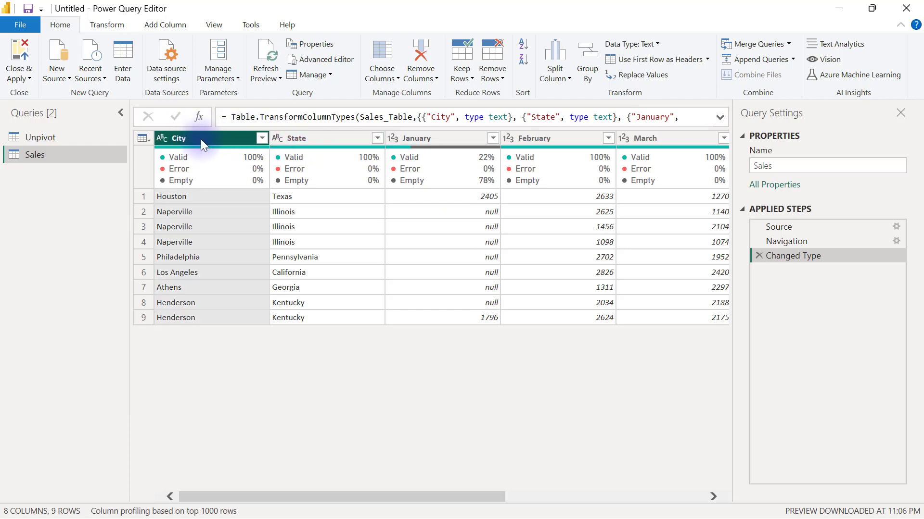
left_click(306, 138)
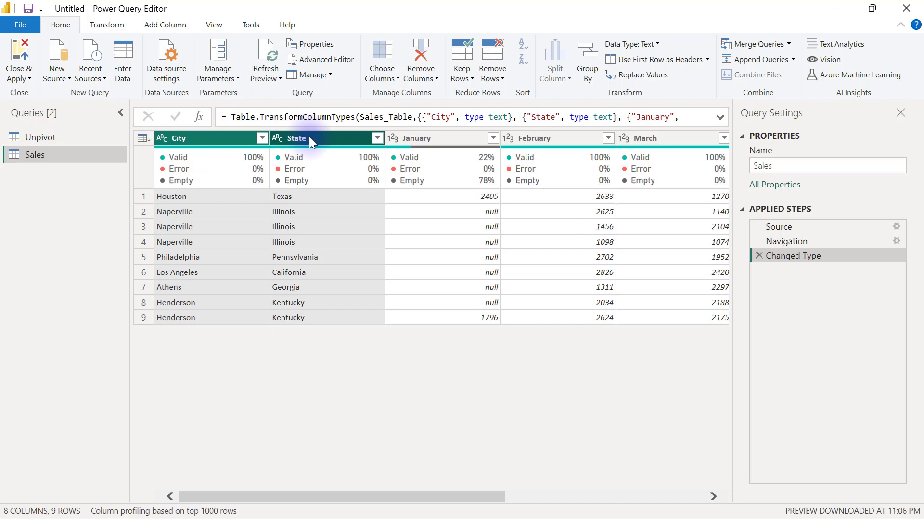
Step: Apply Unpivot Other Columns on City and State, producing Attribute and Value columns
right_click(309, 138)
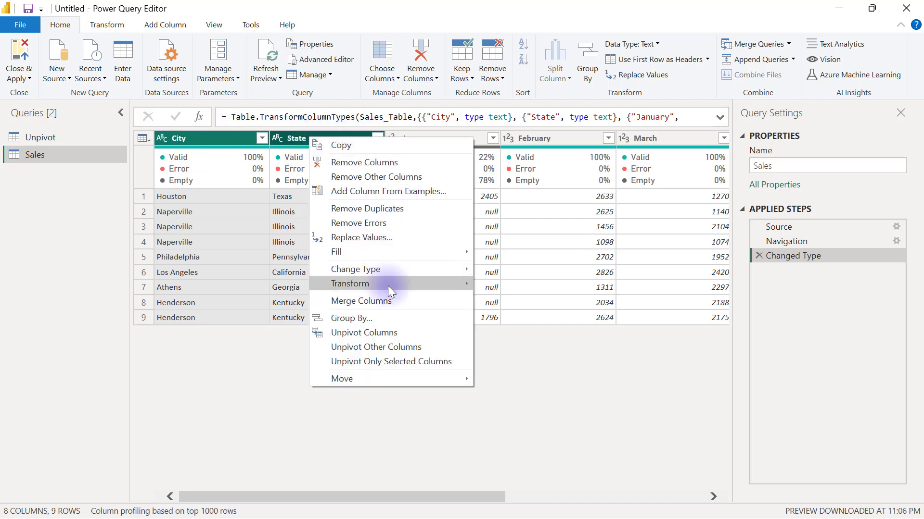
mouse_move(376, 347)
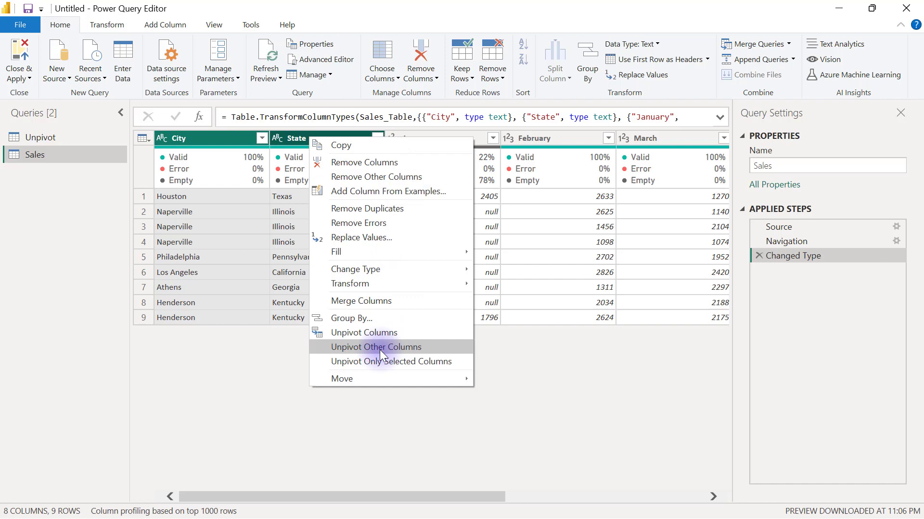
left_click(375, 347)
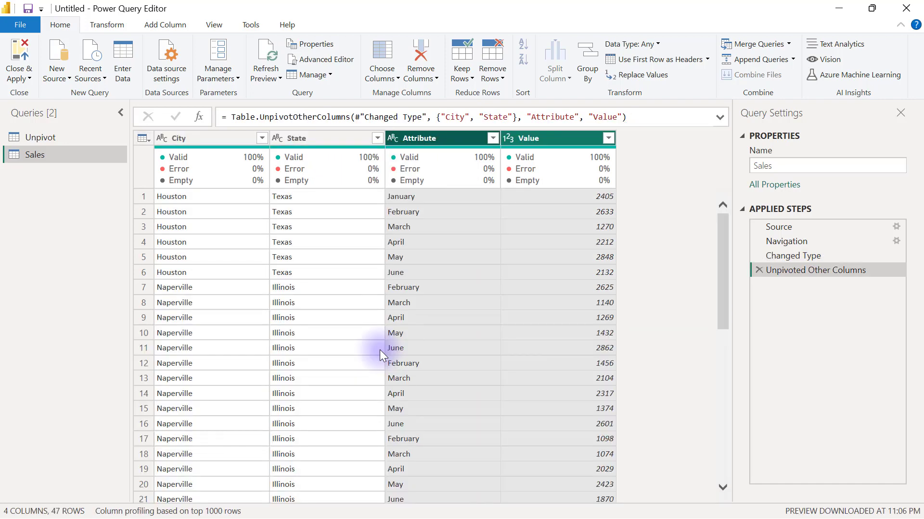
left_click(419, 139)
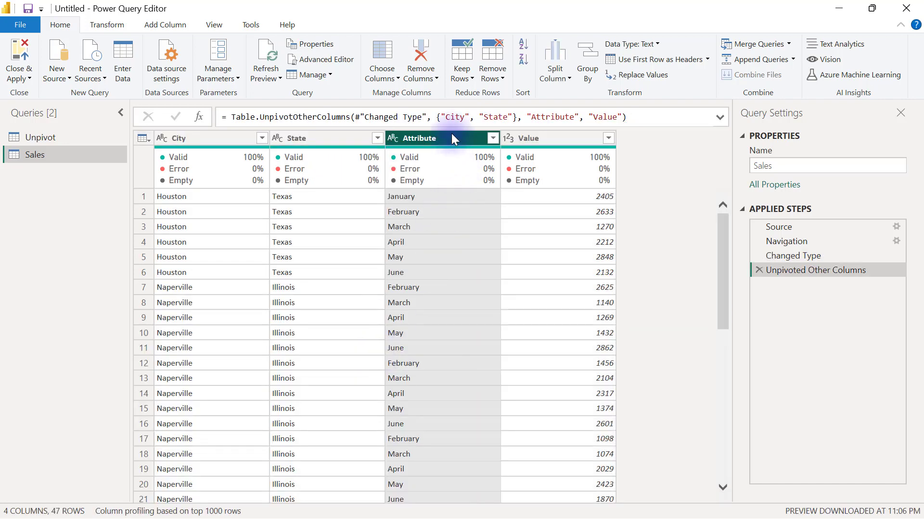
left_click(493, 138)
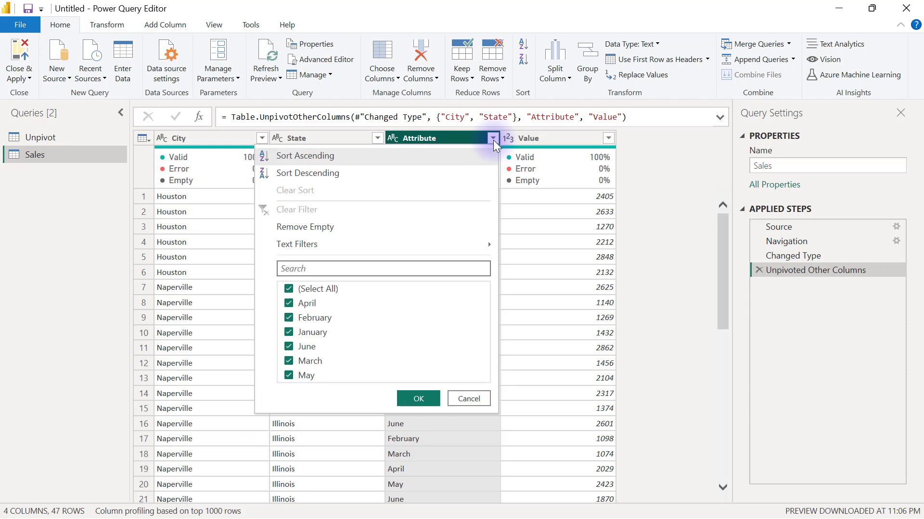
mouse_move(310, 162)
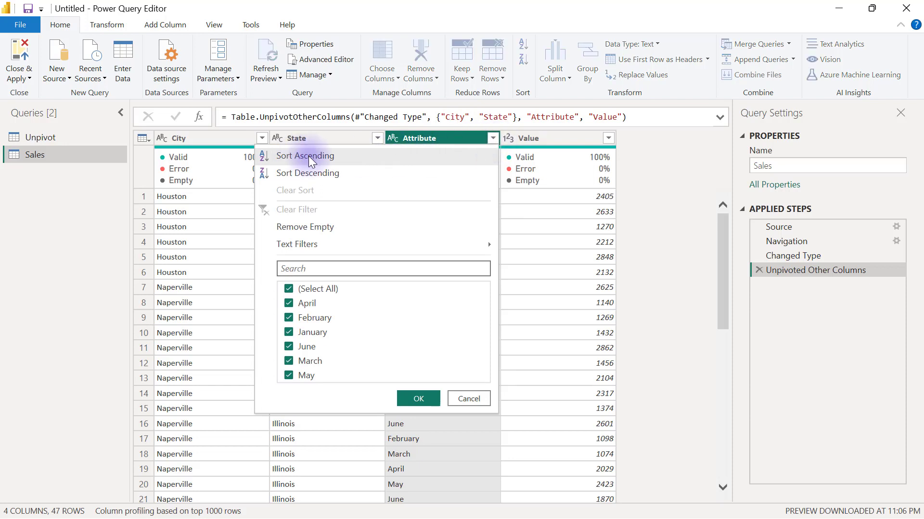
Step: Sort the Attribute column ascending and scroll through the results
left_click(305, 155)
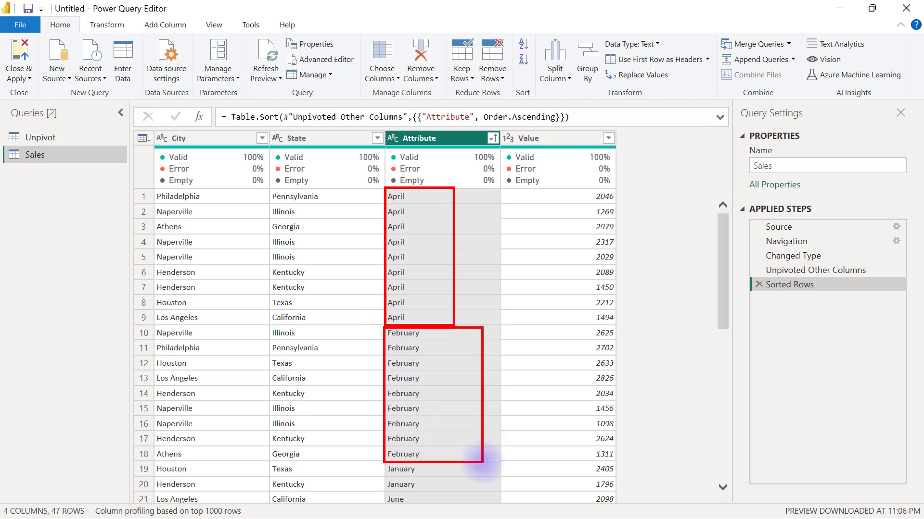
left_click_drag(724, 218, 725, 259)
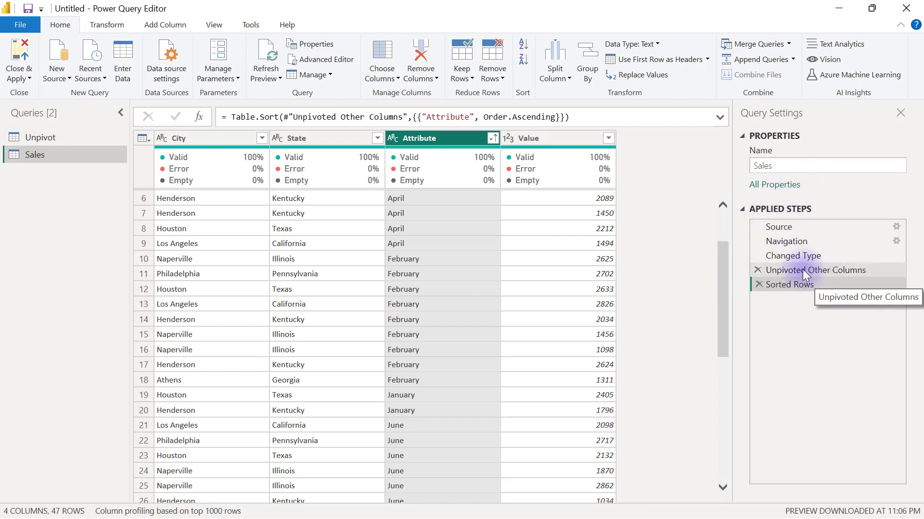
mouse_move(806, 256)
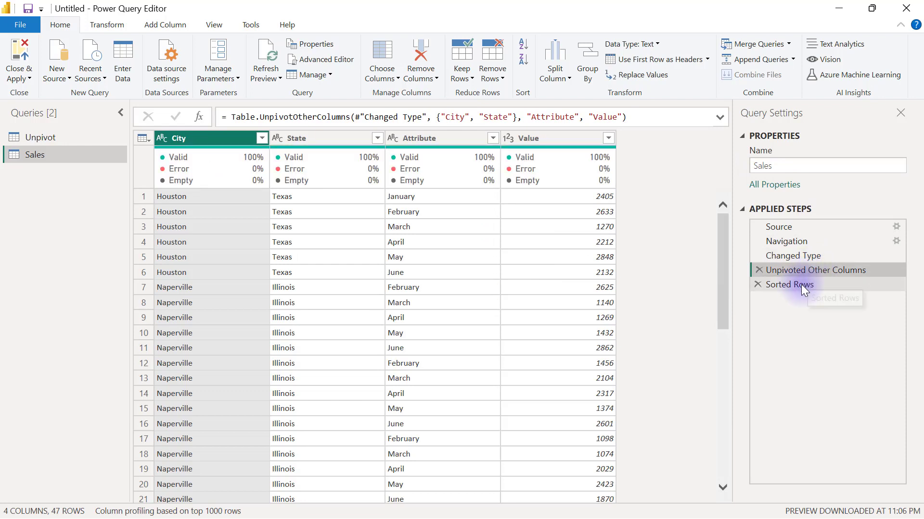
left_click(788, 284)
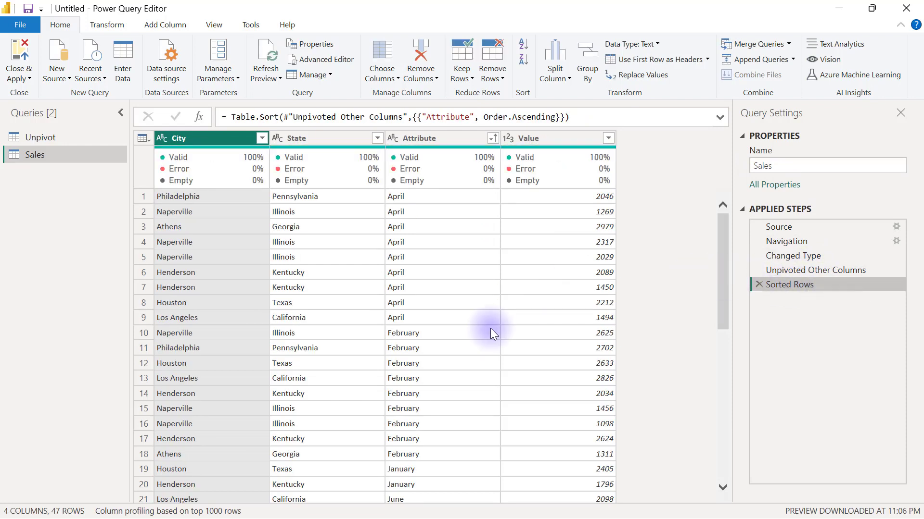